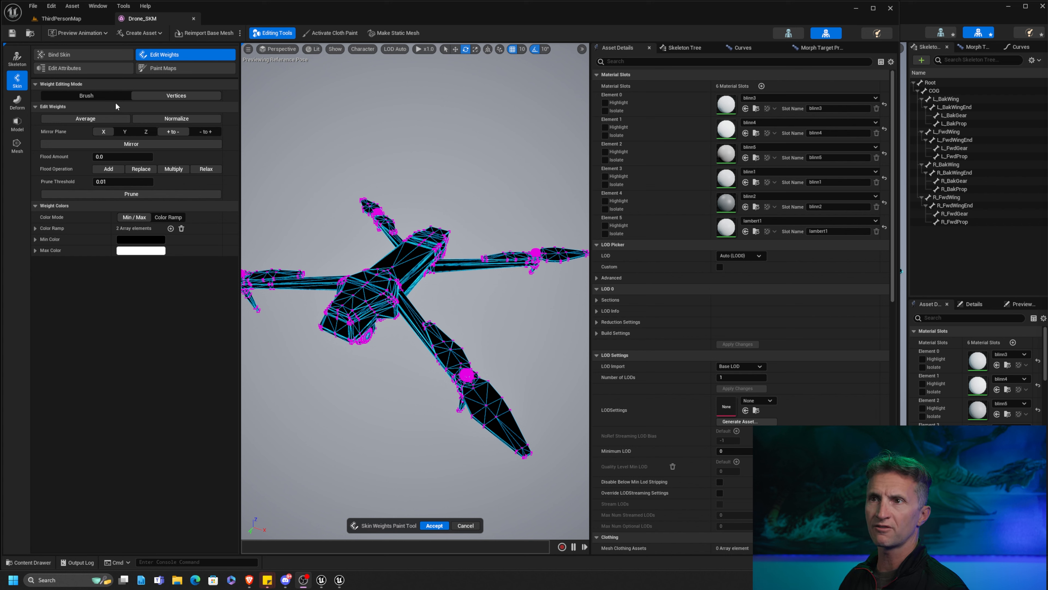
mouse_move(87, 104)
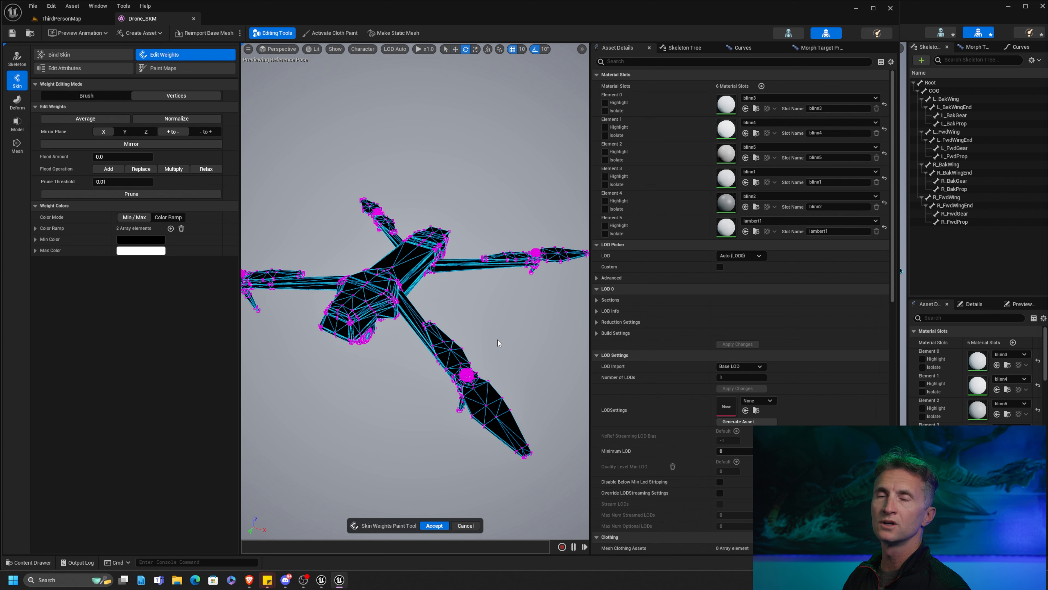
mouse_move(513, 342)
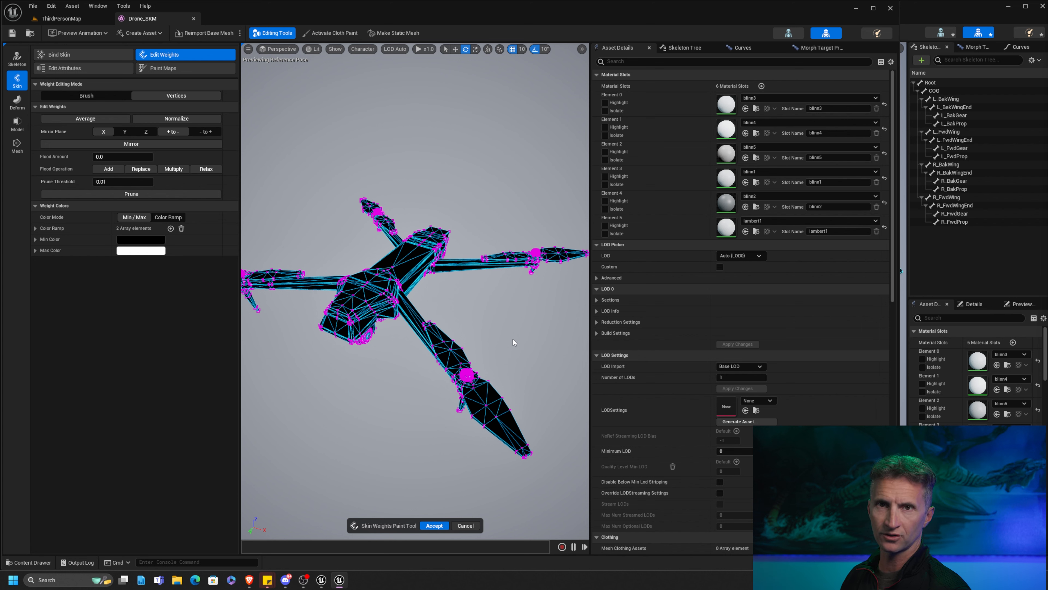
mouse_move(516, 339)
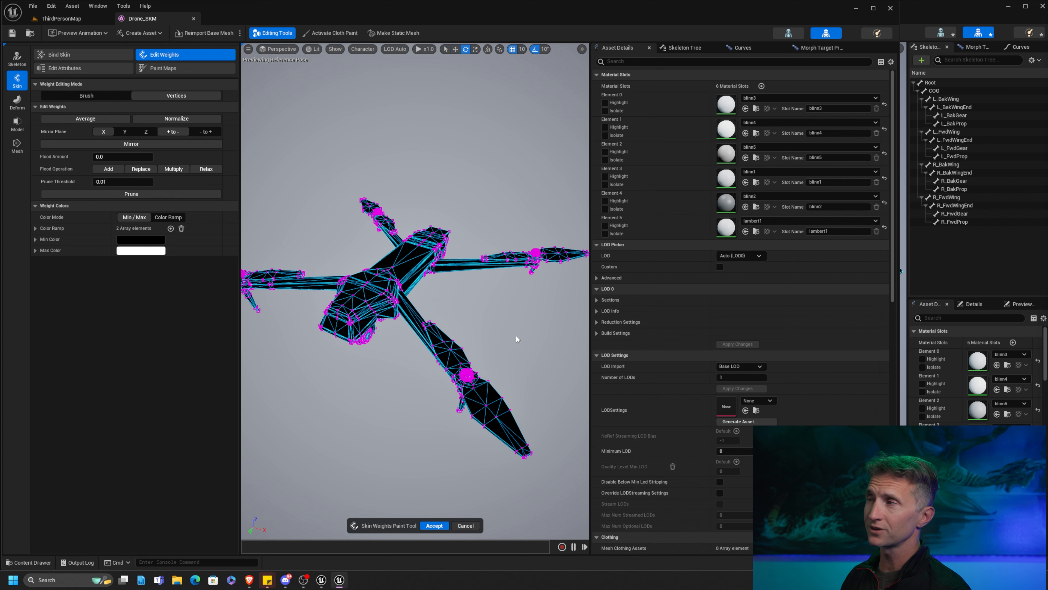
mouse_move(948, 12)
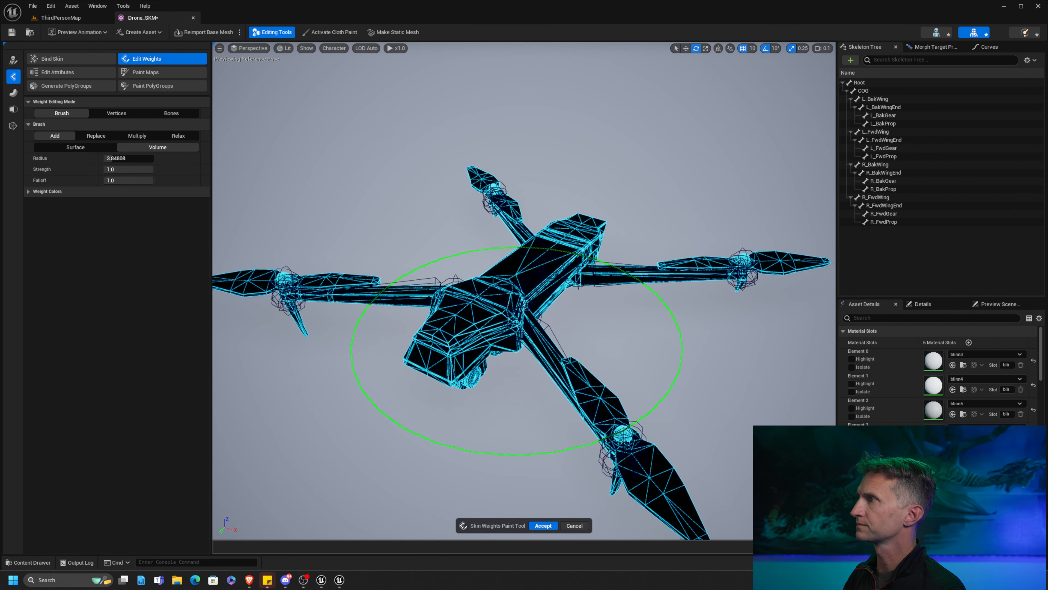
mouse_move(308, 127)
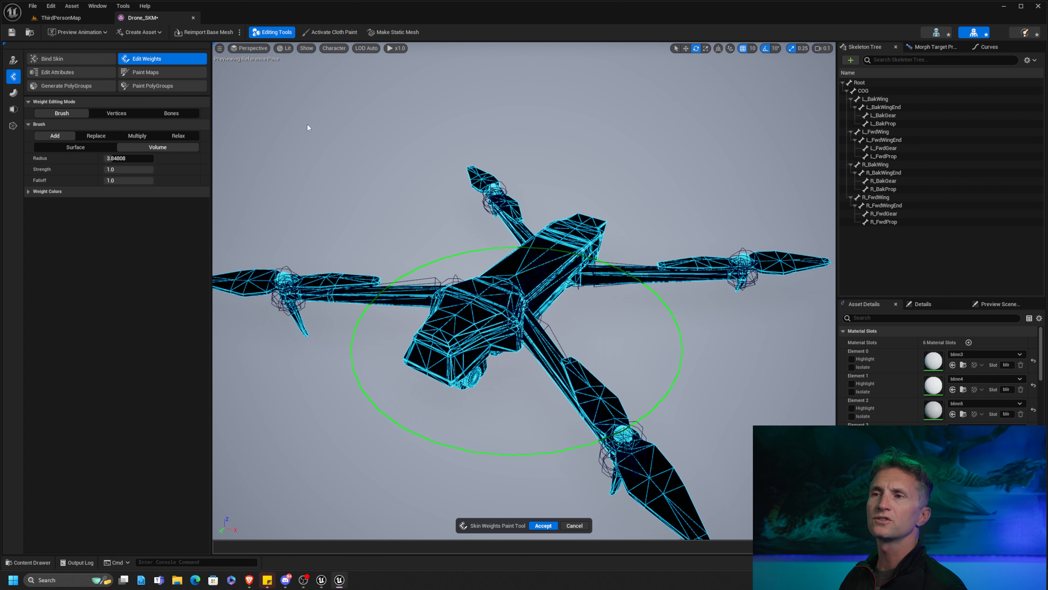
mouse_move(216, 90)
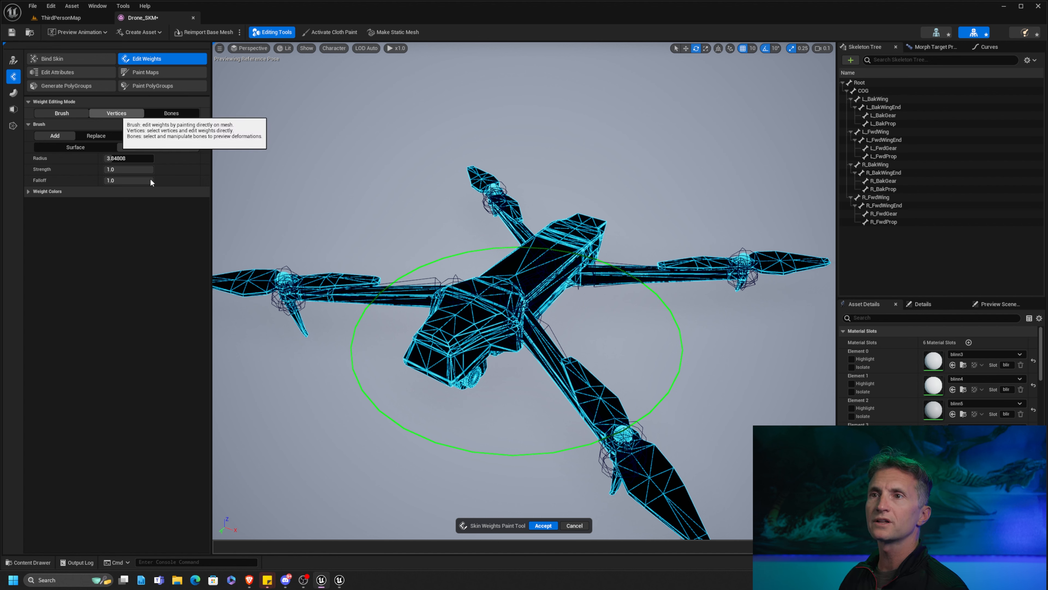
Set Weight Editing Mode to Vertices so the drone's Root-weighted vertices can be selected.
click(116, 113)
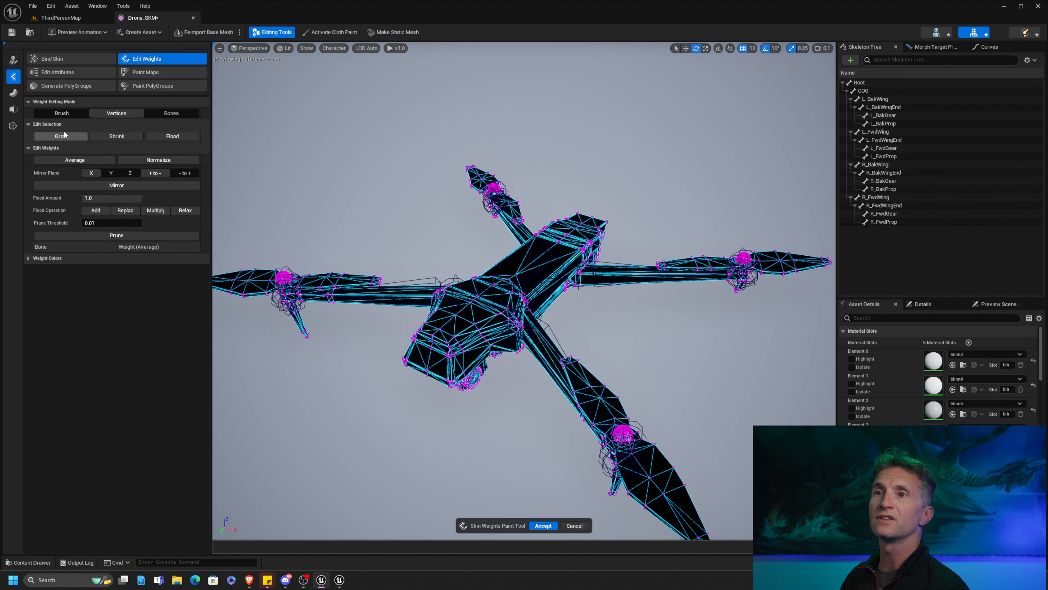
mouse_move(116, 136)
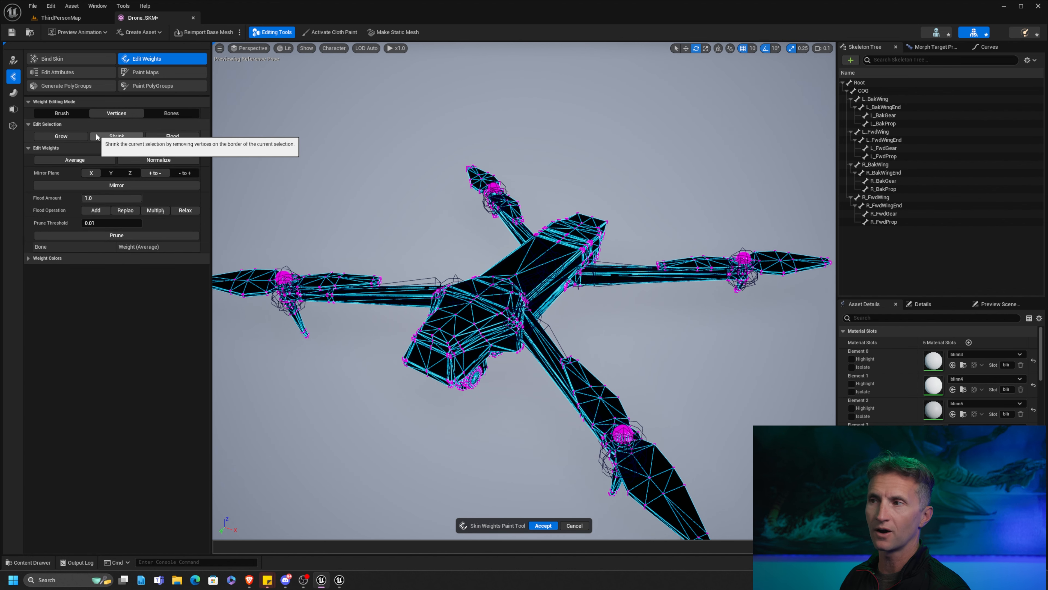
mouse_move(435, 235)
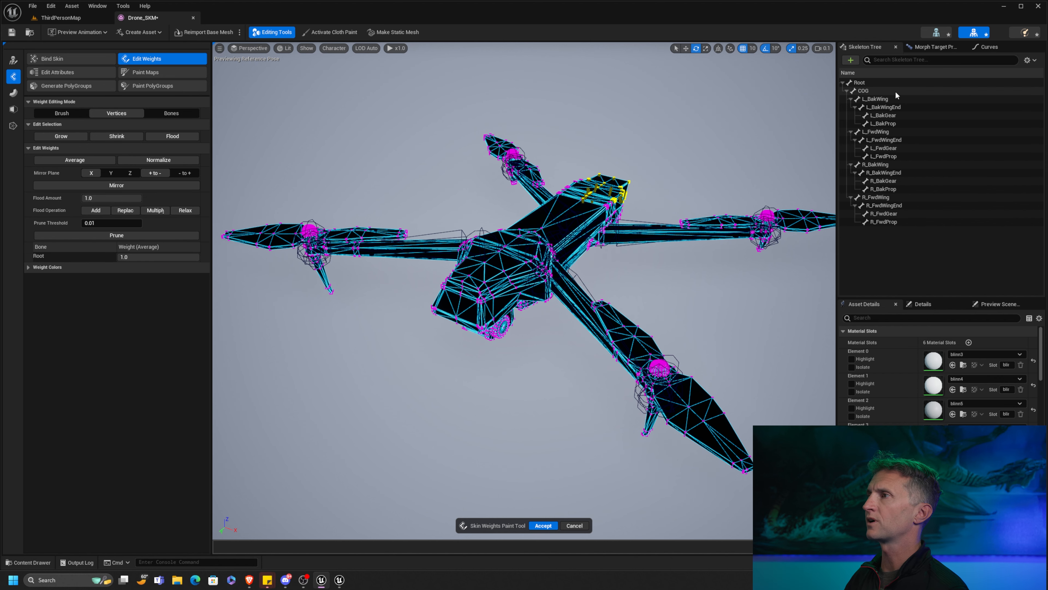
Flood the body vertices to COG at weight 1.0, then inspect the back-left wing bone.
click(866, 90)
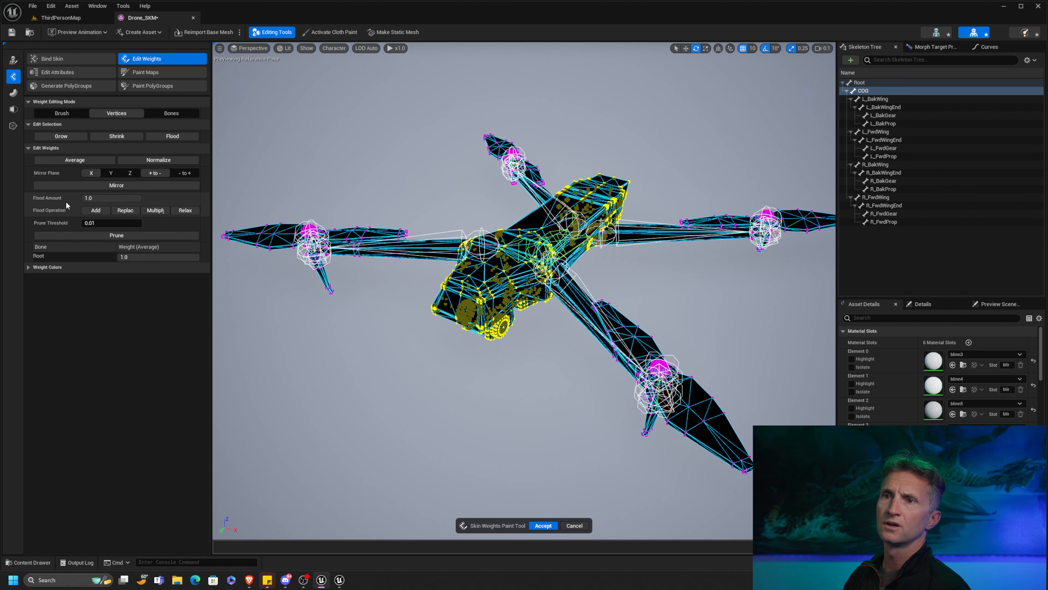
mouse_move(161, 218)
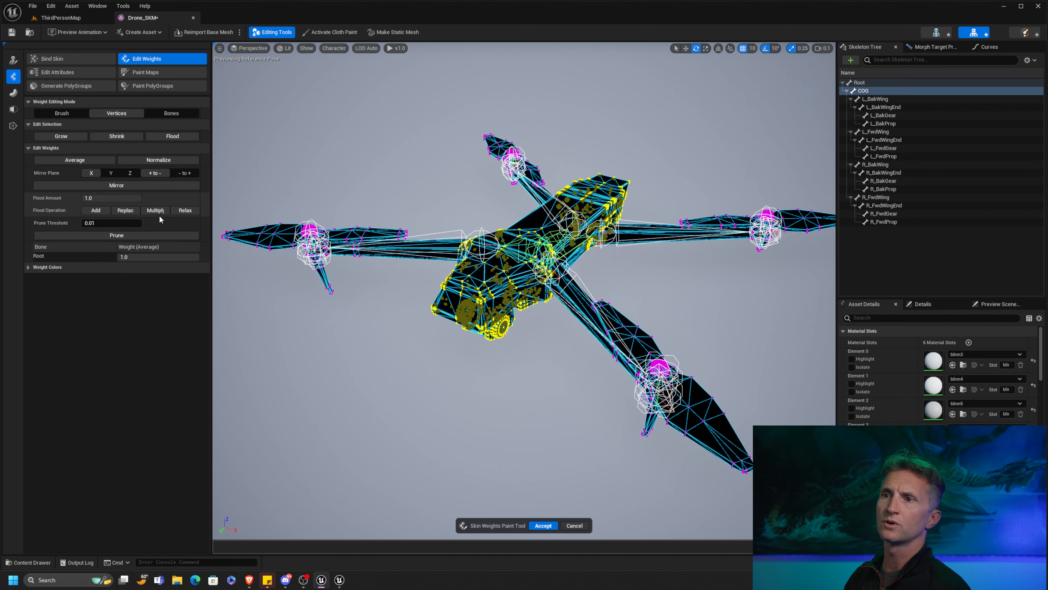
click(865, 89)
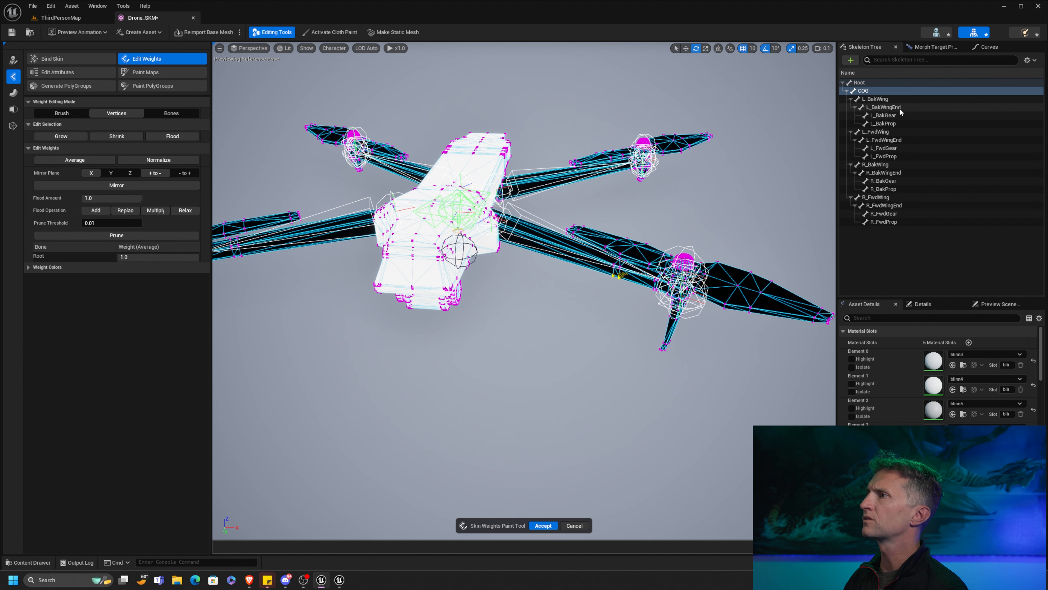
click(873, 131)
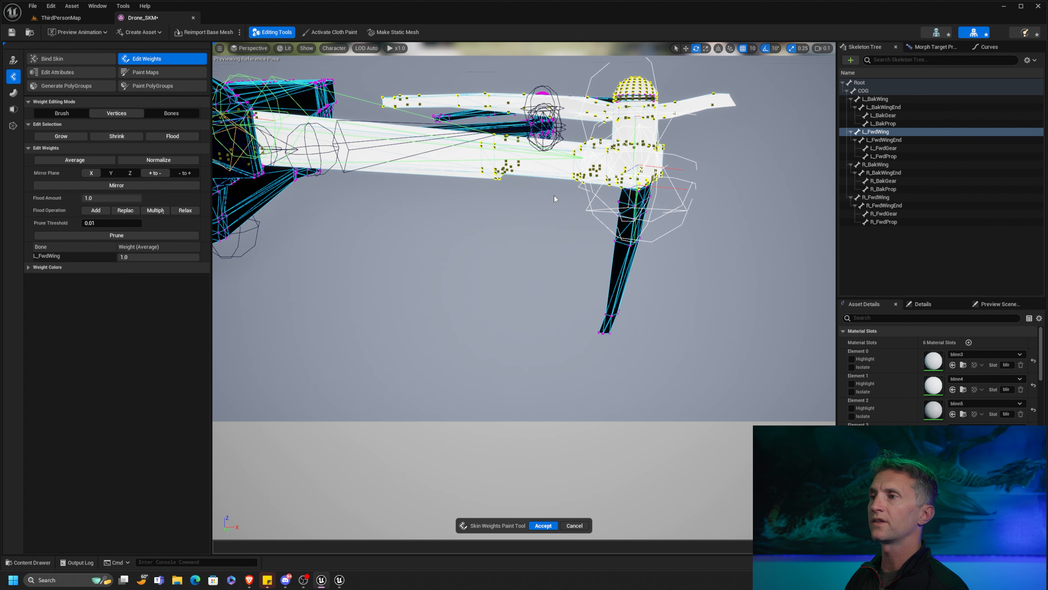
mouse_move(548, 363)
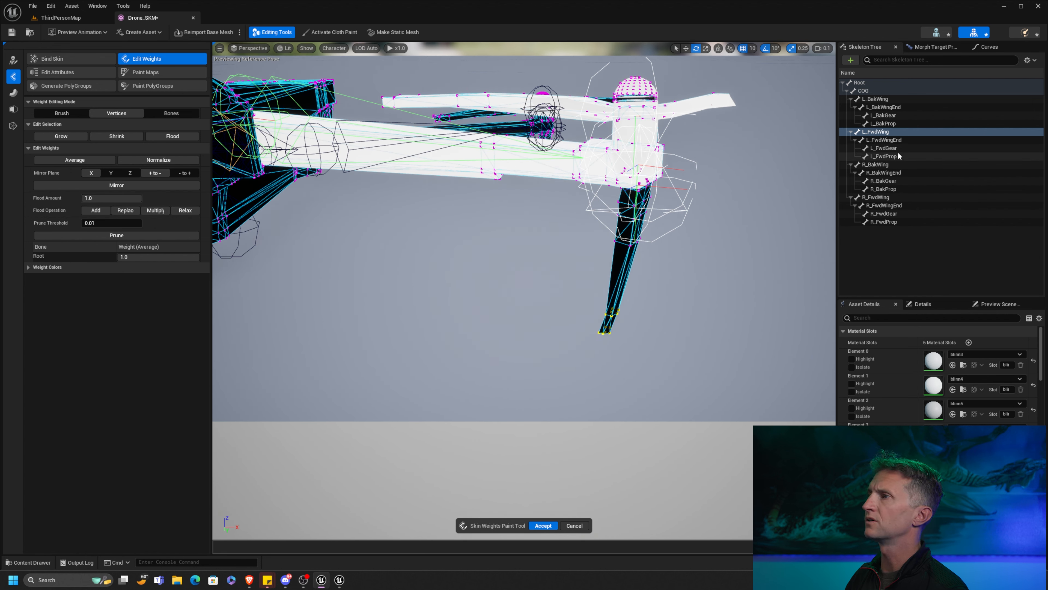
Weight the front-left gear leg via L_FwdGear, then move to the L_FwdProp bone.
click(881, 148)
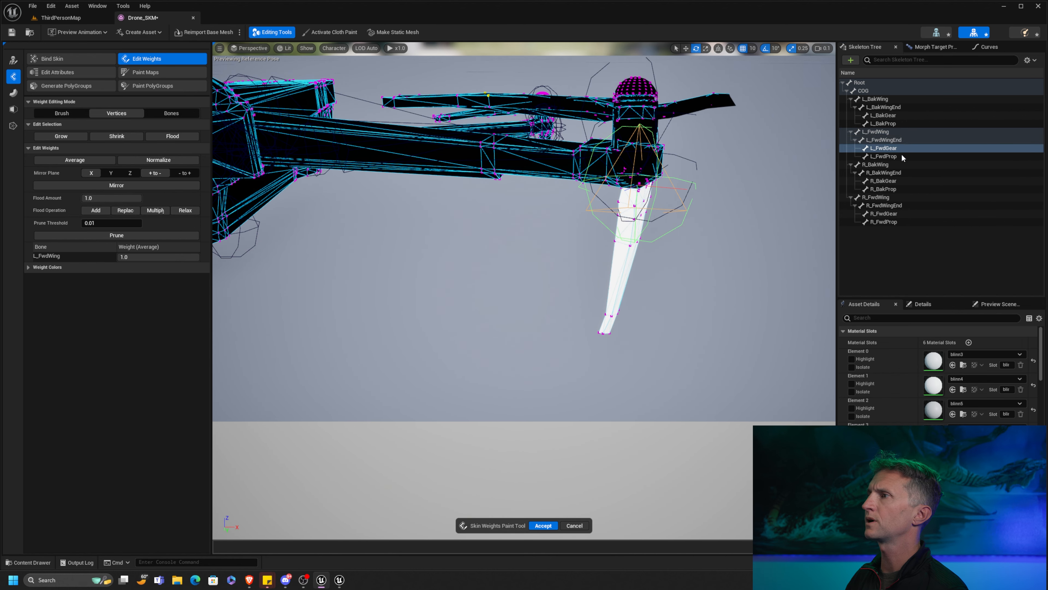
click(884, 156)
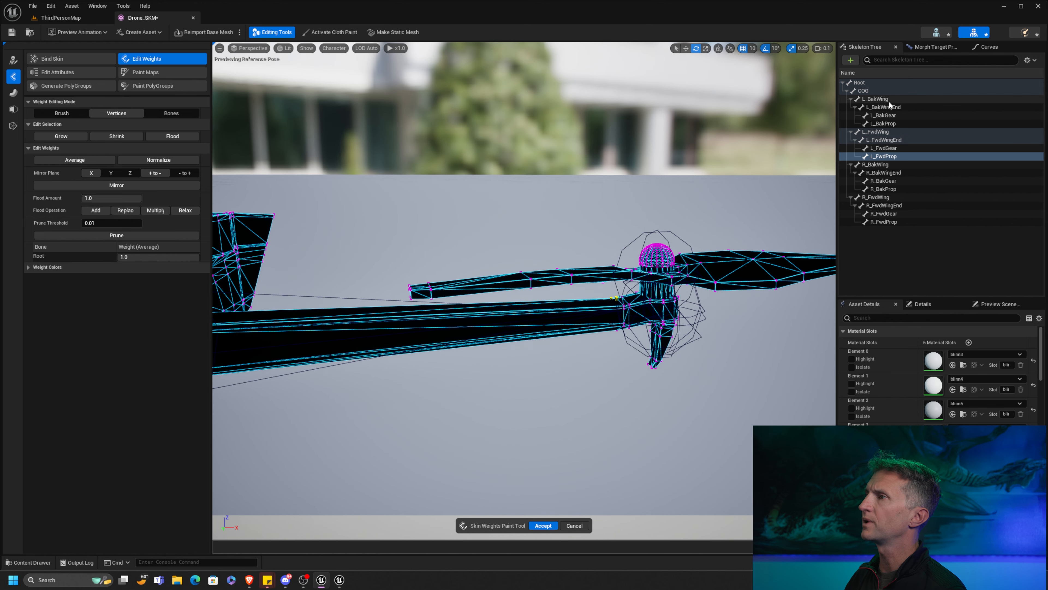
Select the back-left wing bone to begin weighting its propeller.
click(872, 98)
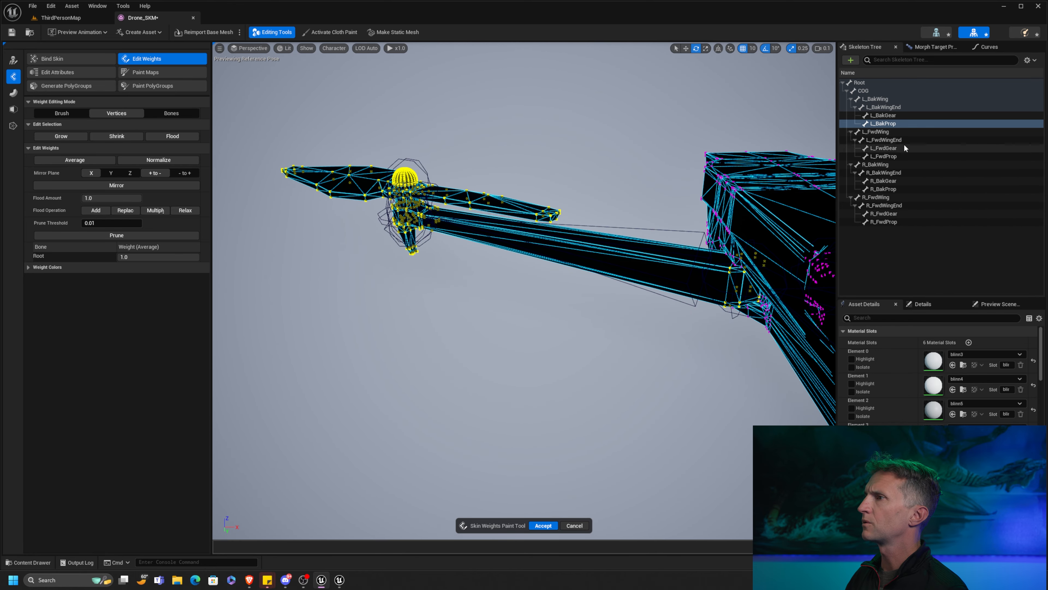
Flood the back-right propeller to R_BakProp and the gear to R_BakGear at weight 1.0.
click(877, 163)
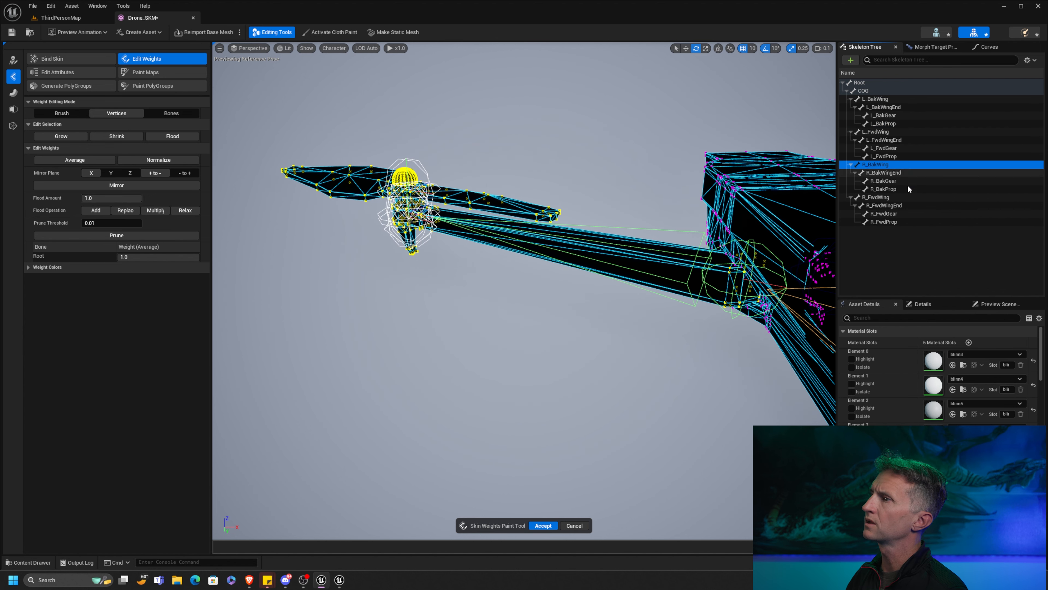
click(876, 164)
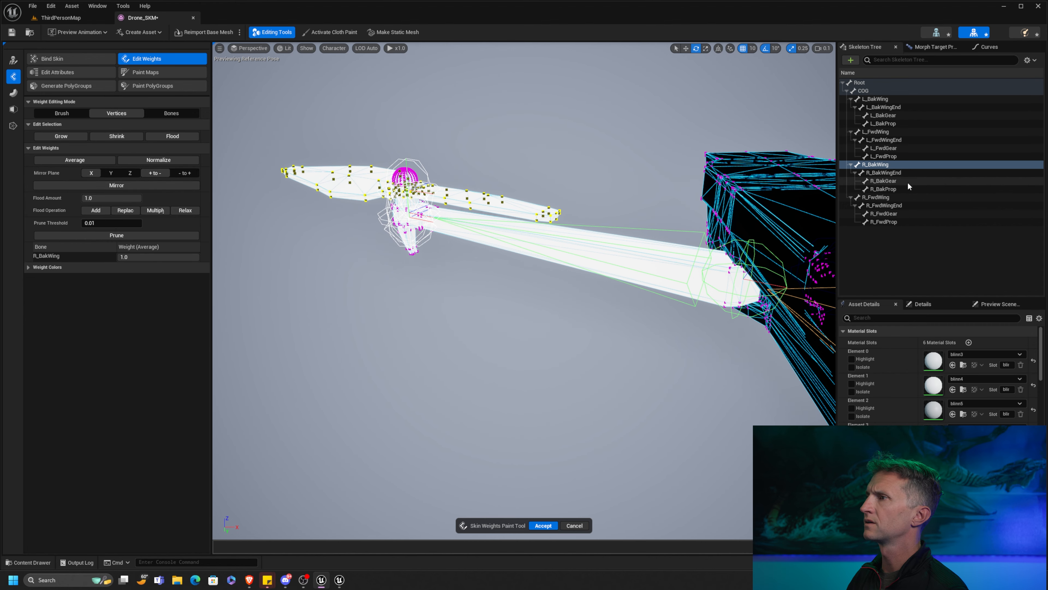
click(882, 188)
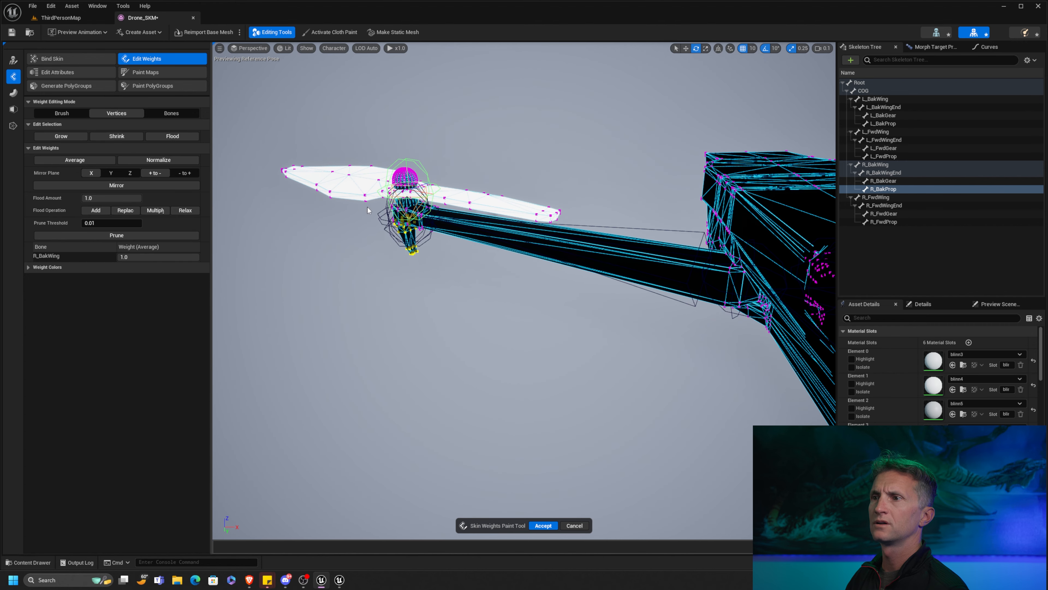
click(883, 181)
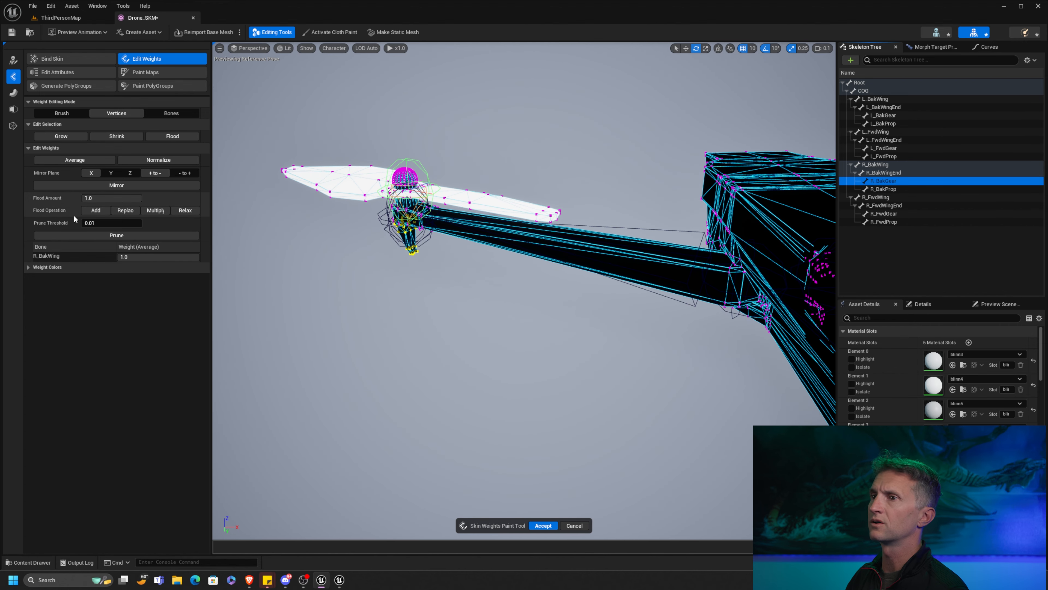
click(884, 189)
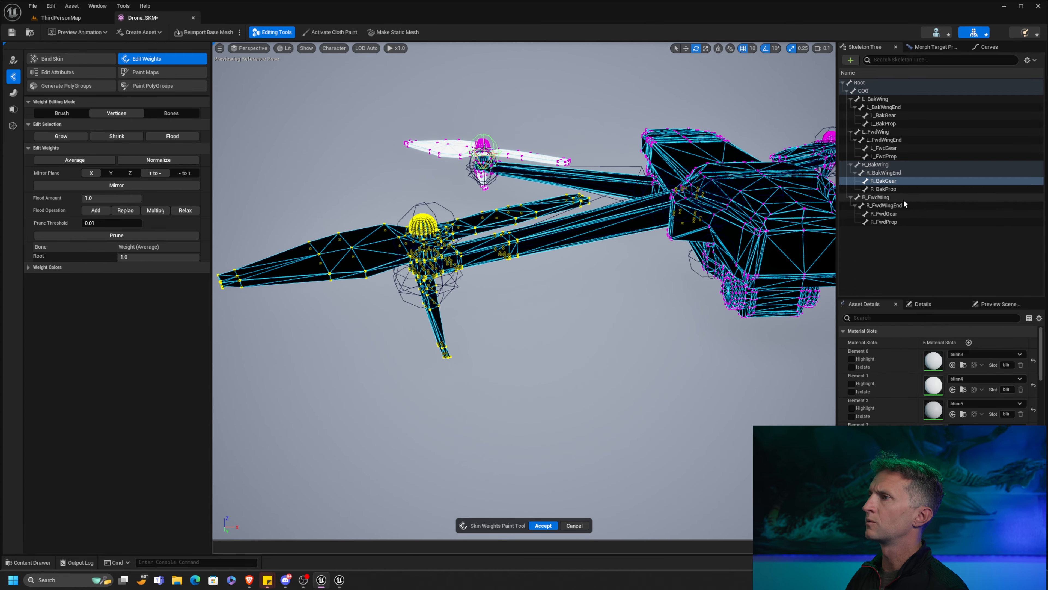
Flood the front-right arm to R_FwdWing and propeller to R_FwdProp, then Accept the edits.
click(882, 196)
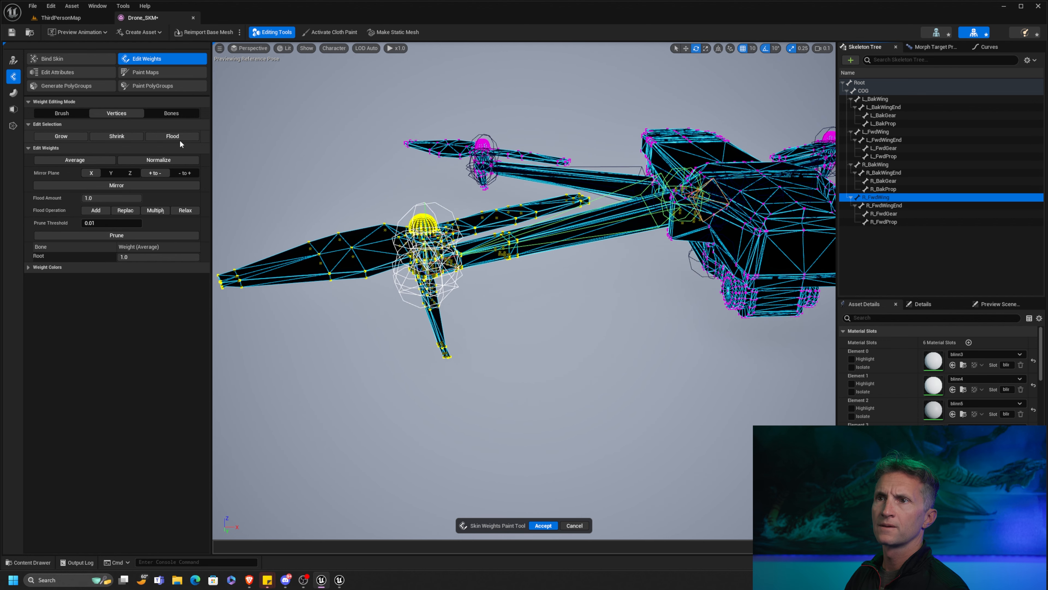
click(876, 197)
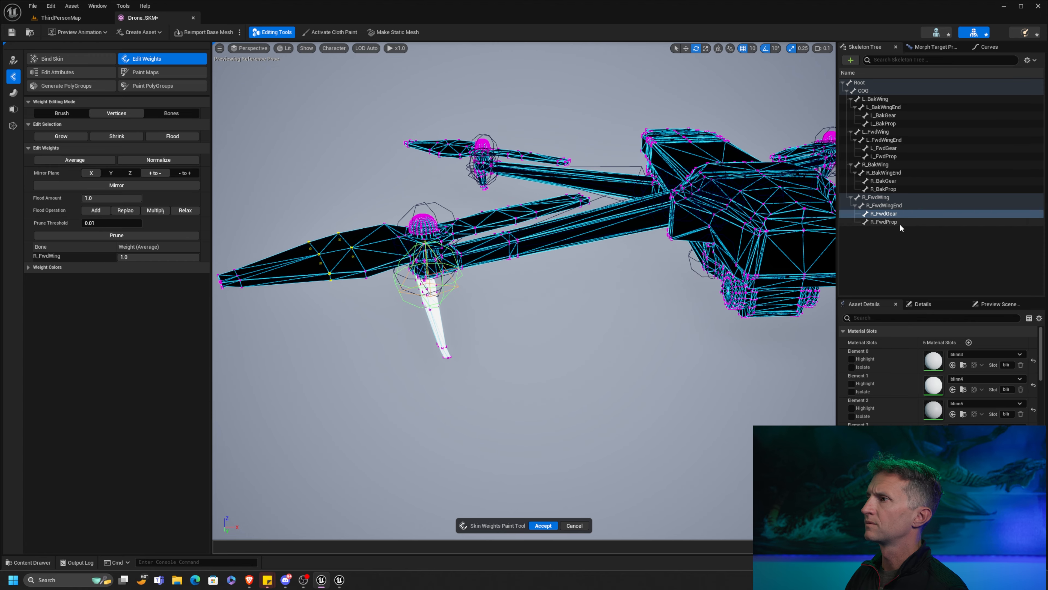
click(884, 221)
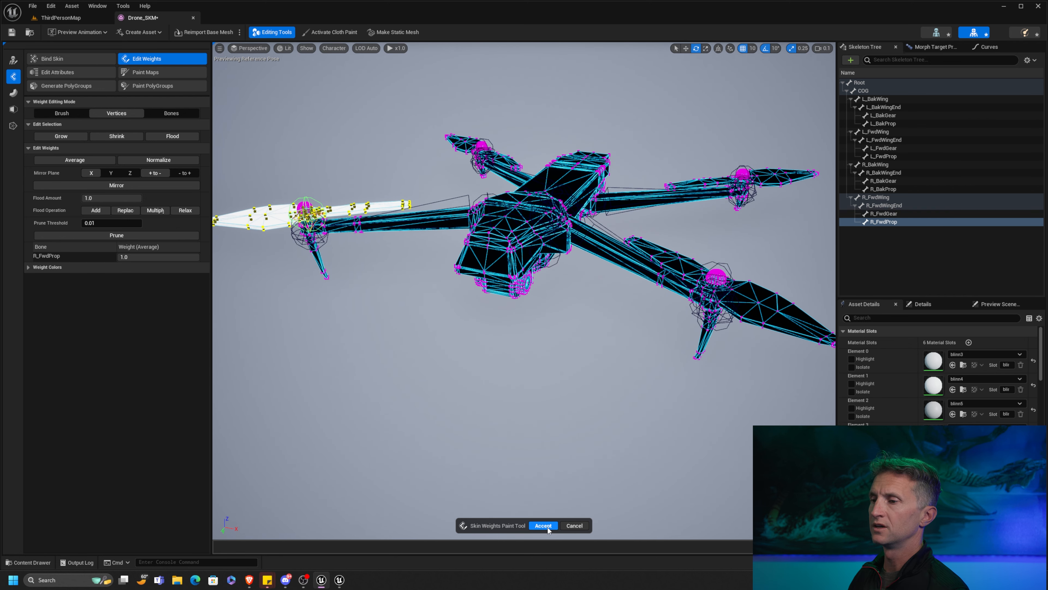
click(542, 525)
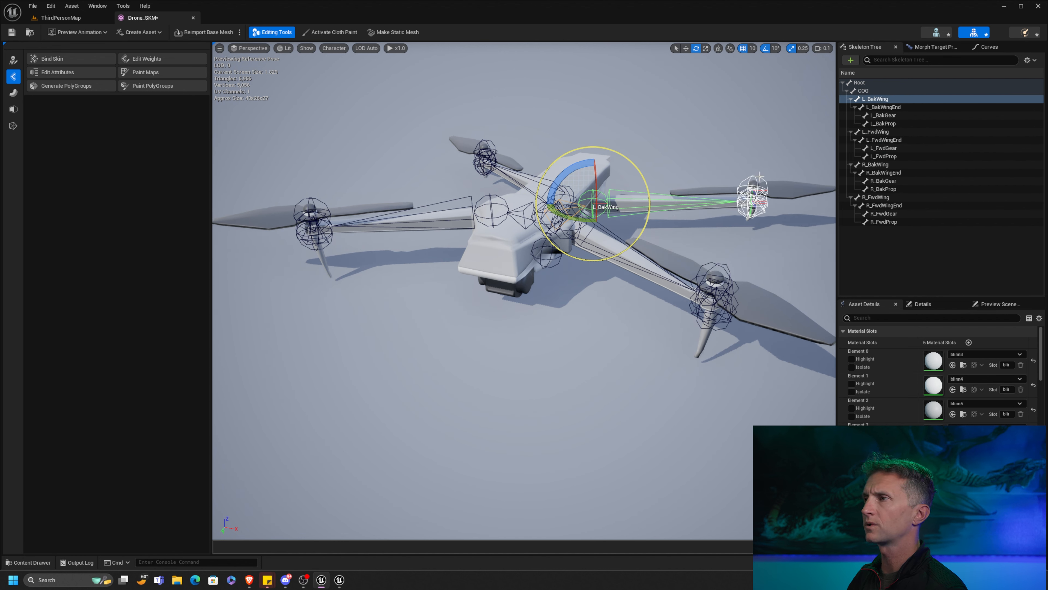
Rotate L_BakProp to test its weights, then reopen Edit Weights.
click(881, 123)
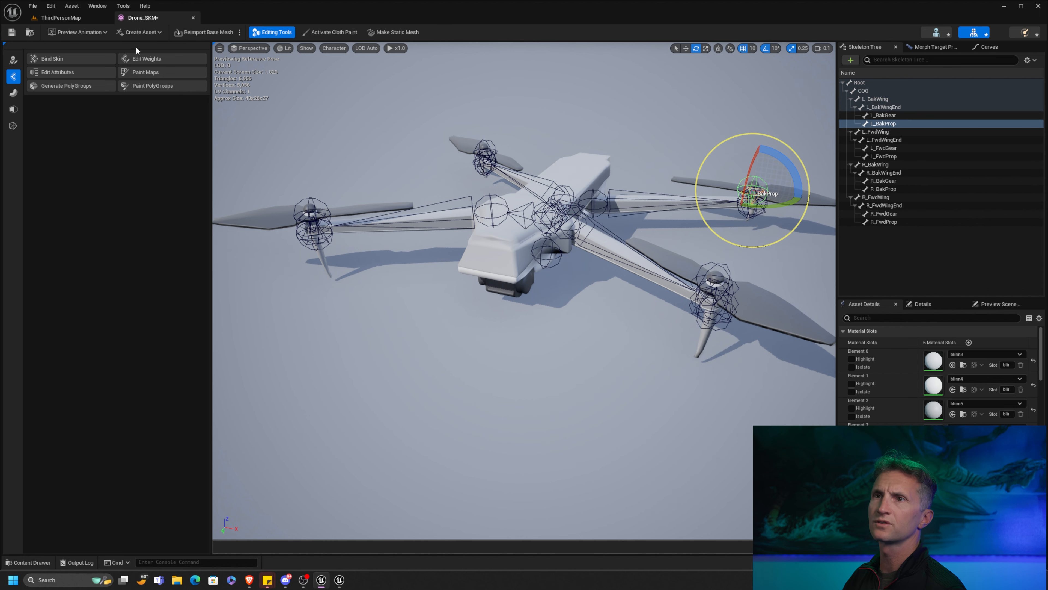
click(145, 58)
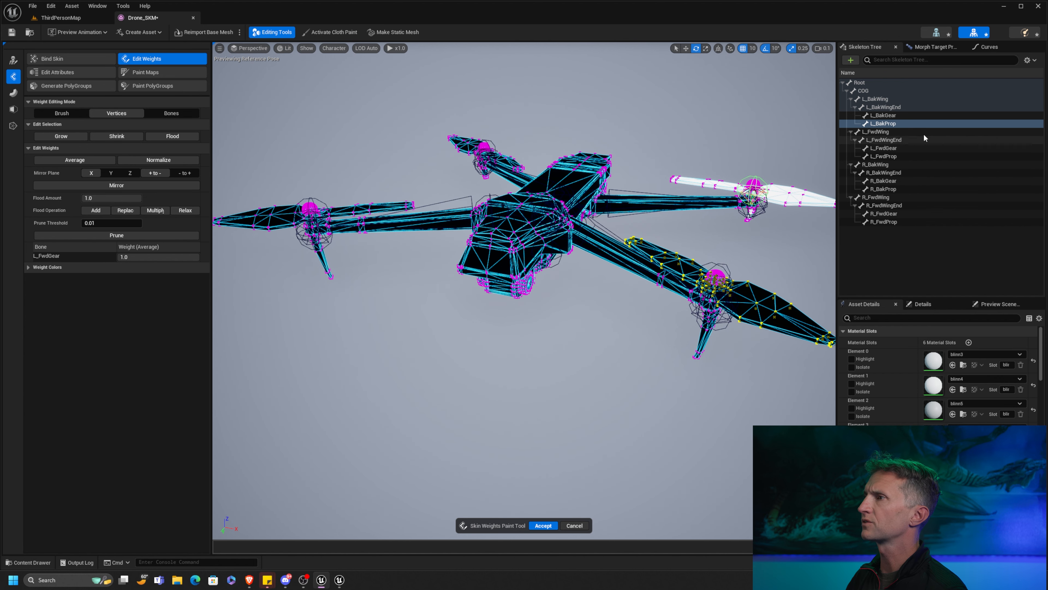
Flood the front-left propeller to L_FwdProp at weight 1.0 and Accept the edits.
click(881, 155)
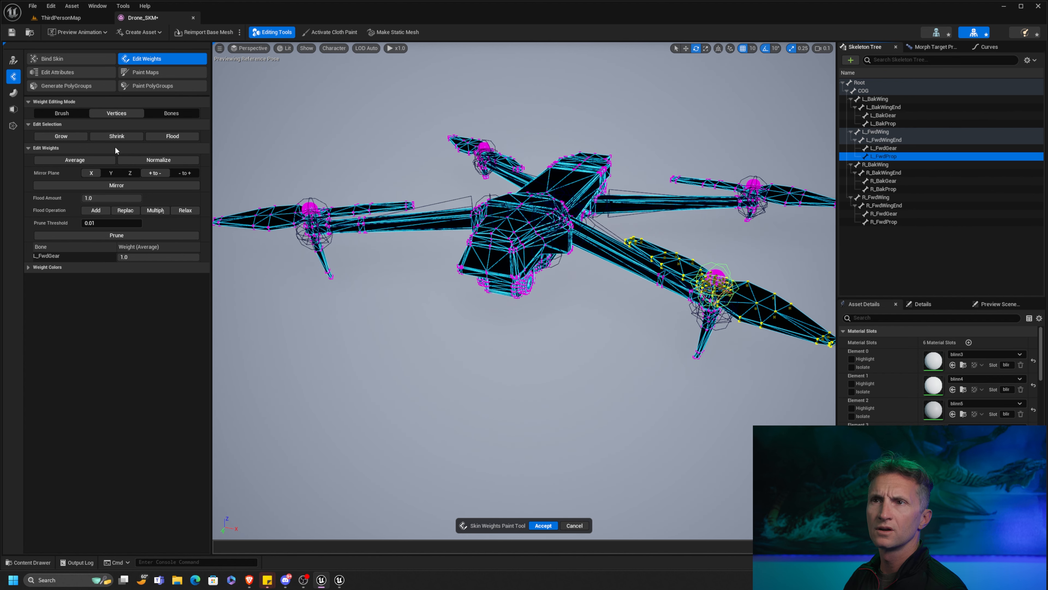
click(884, 156)
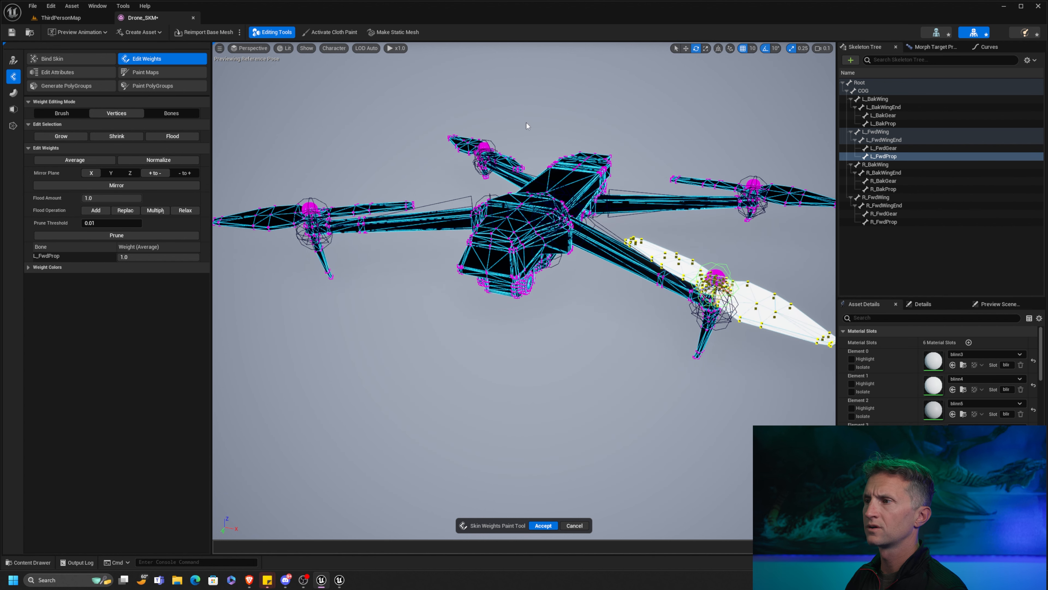
click(543, 525)
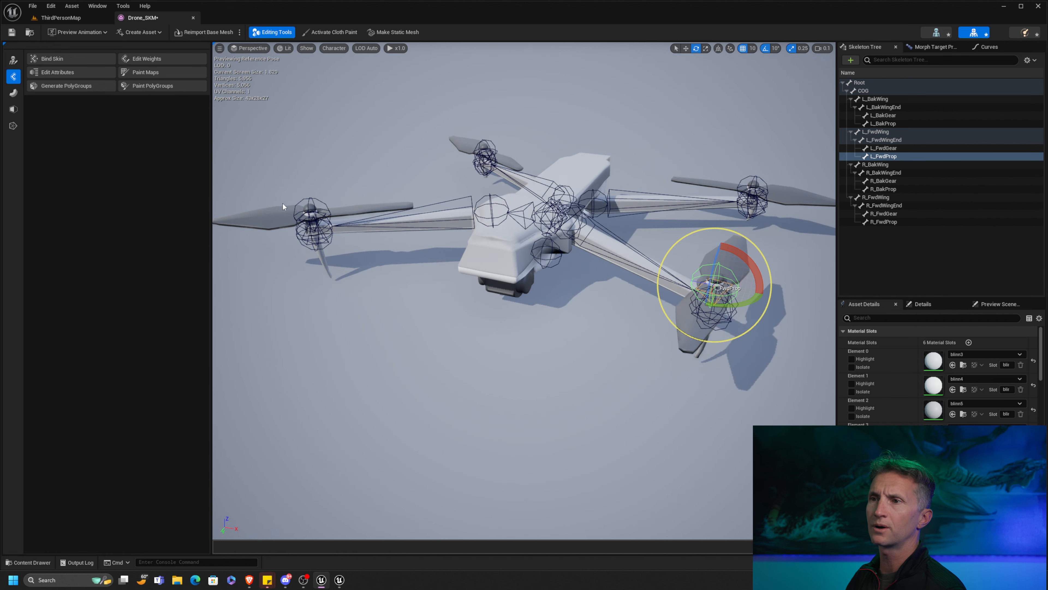
Rotate R_FwdProp, R_BakProp, R_FwdWing, R_FwdWingEnd and R_FwdGear to confirm each part follows its bone.
click(885, 221)
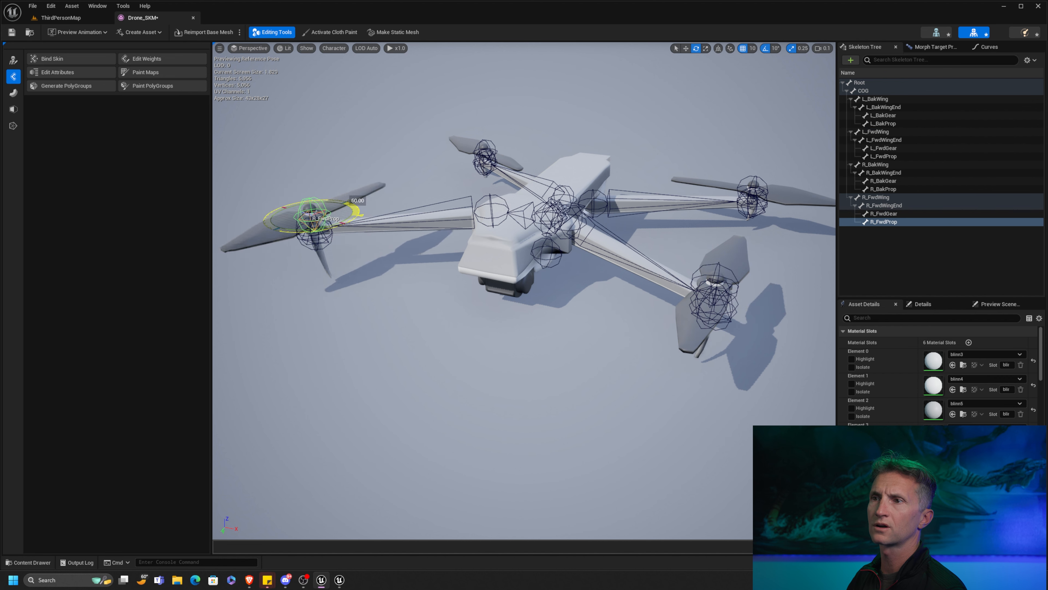
click(882, 188)
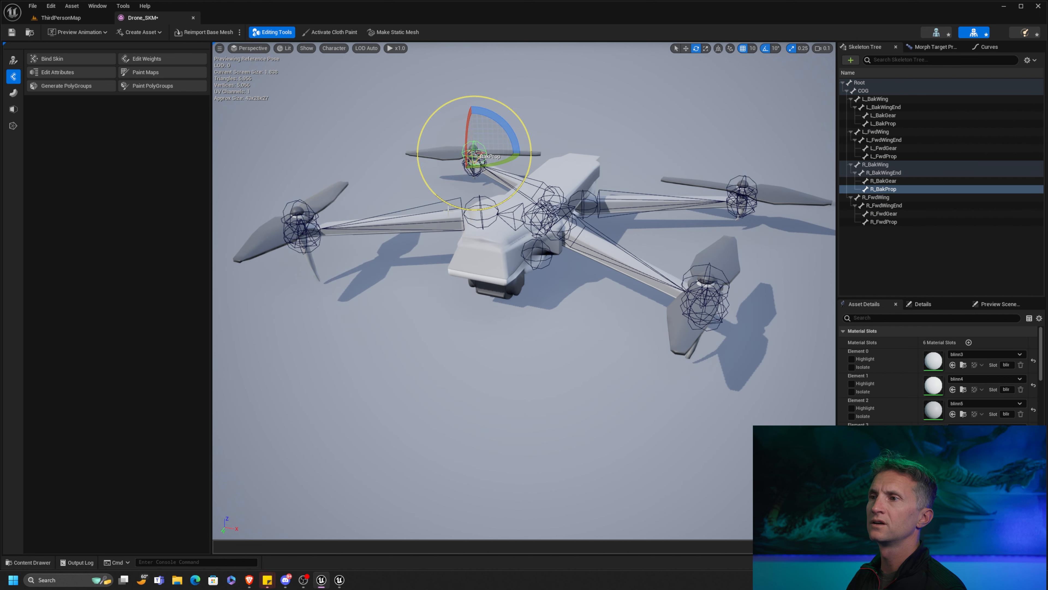
click(876, 197)
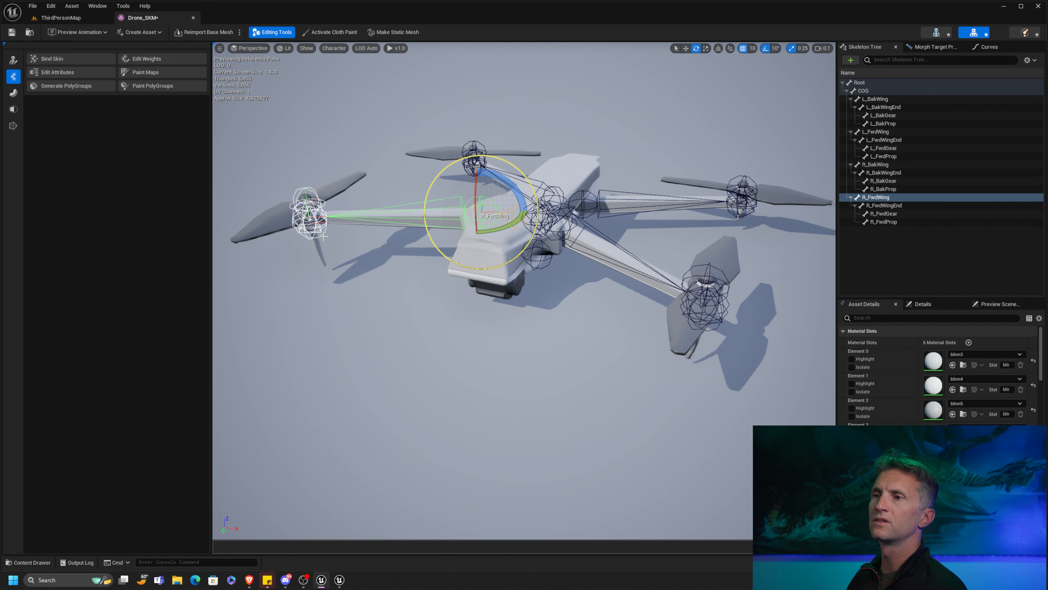
click(883, 205)
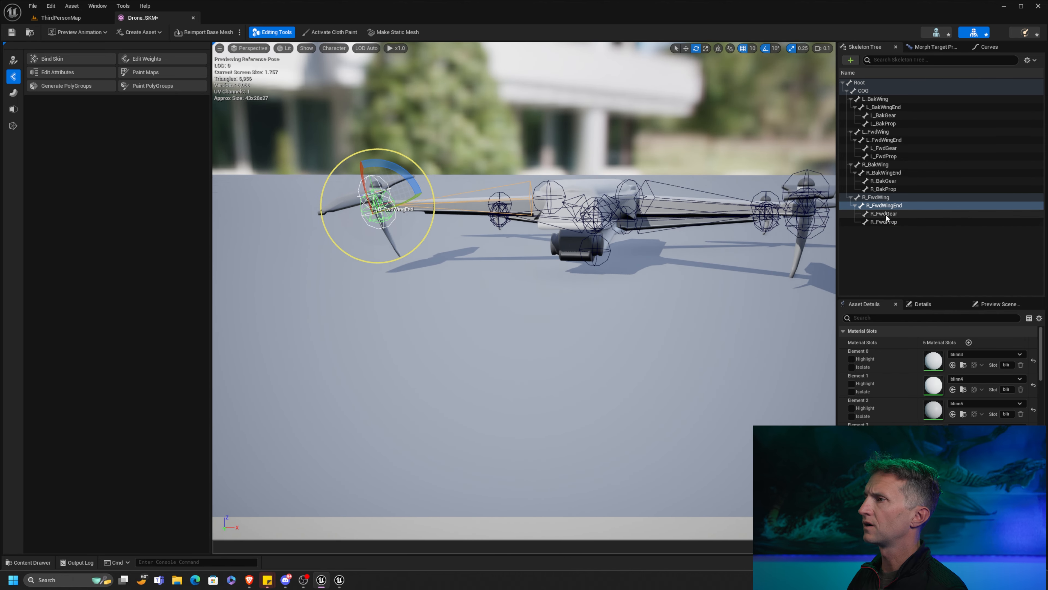
mouse_move(894, 219)
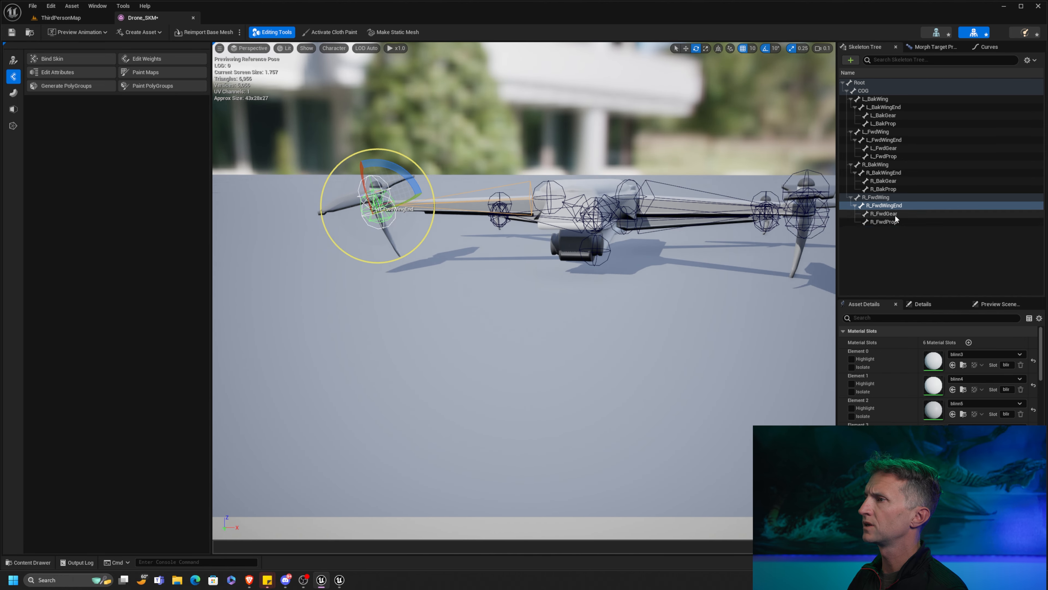
click(884, 214)
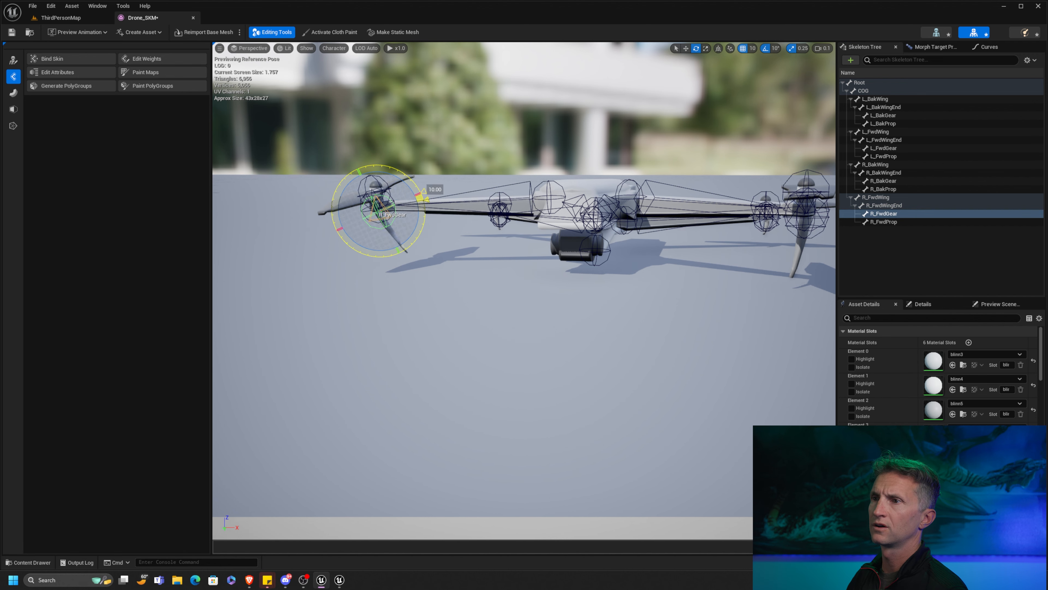